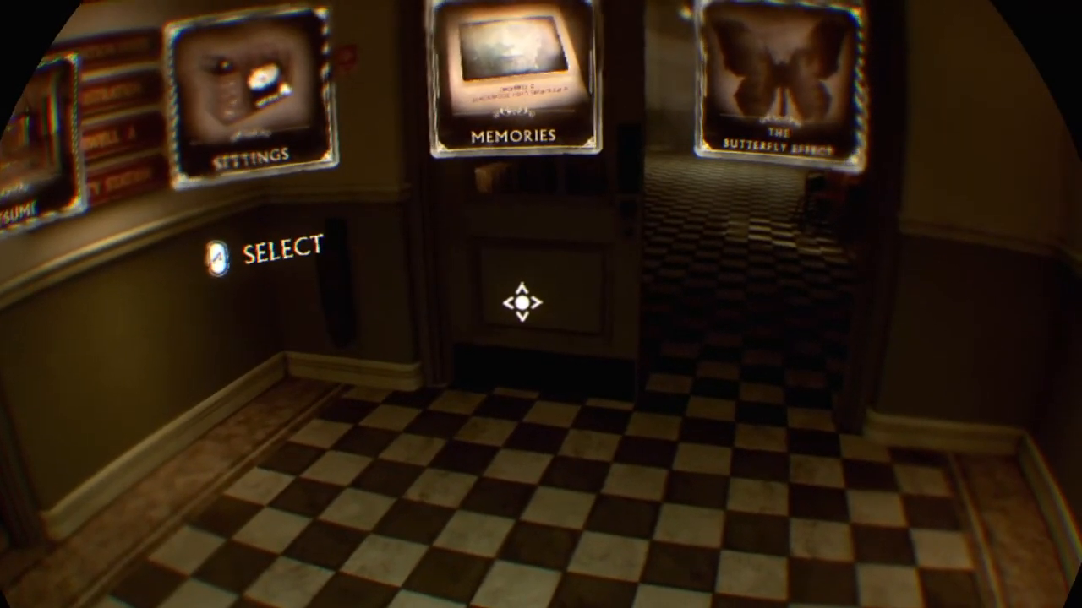
{"action": "scroll", "scroll_direction": "right", "scroll_amount": 3}
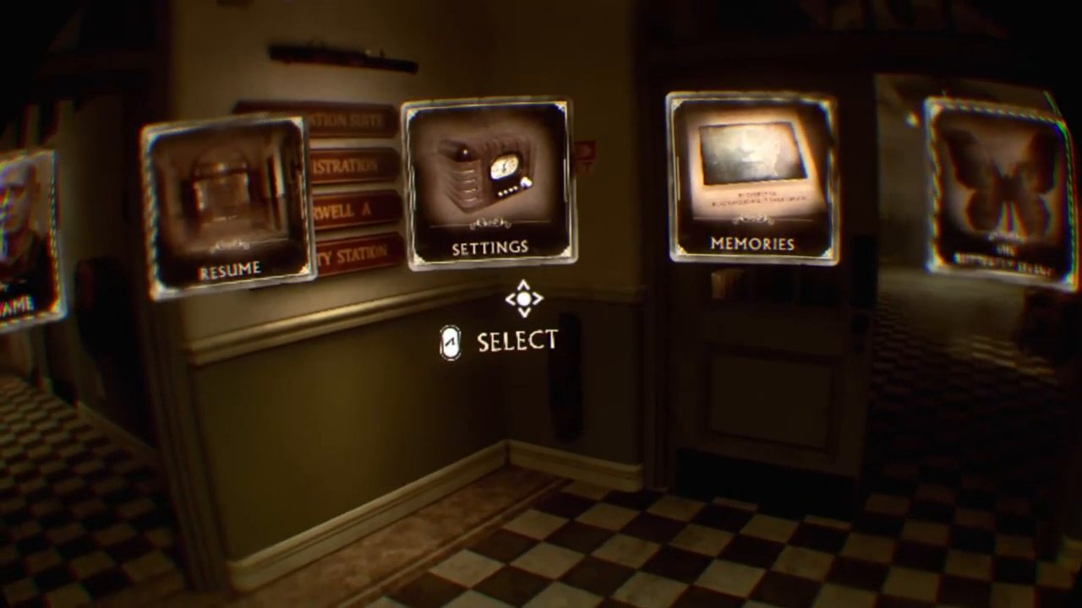
{"action": "scroll", "scroll_direction": "right", "scroll_amount": 3}
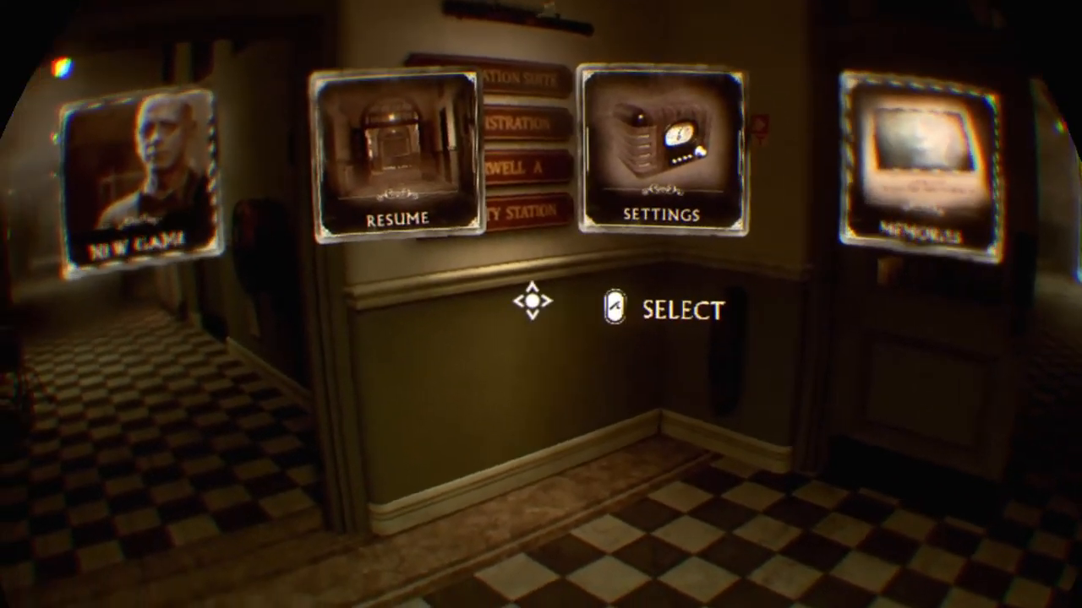